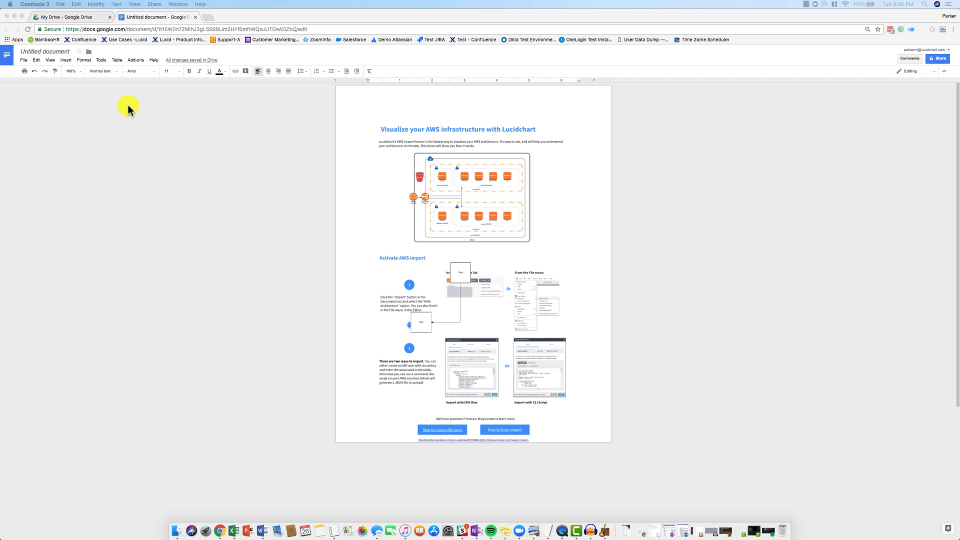
- Browse the Add-ons menu and the add-ons gallery, then close the gallery
{"action": "left_click", "coordinate": [135, 60]}
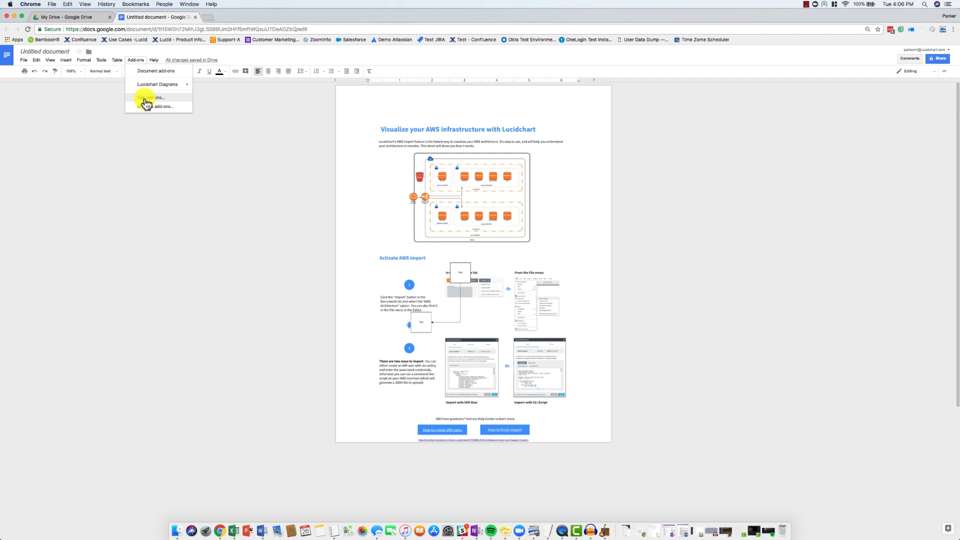
{"action": "left_click", "coordinate": [150, 99]}
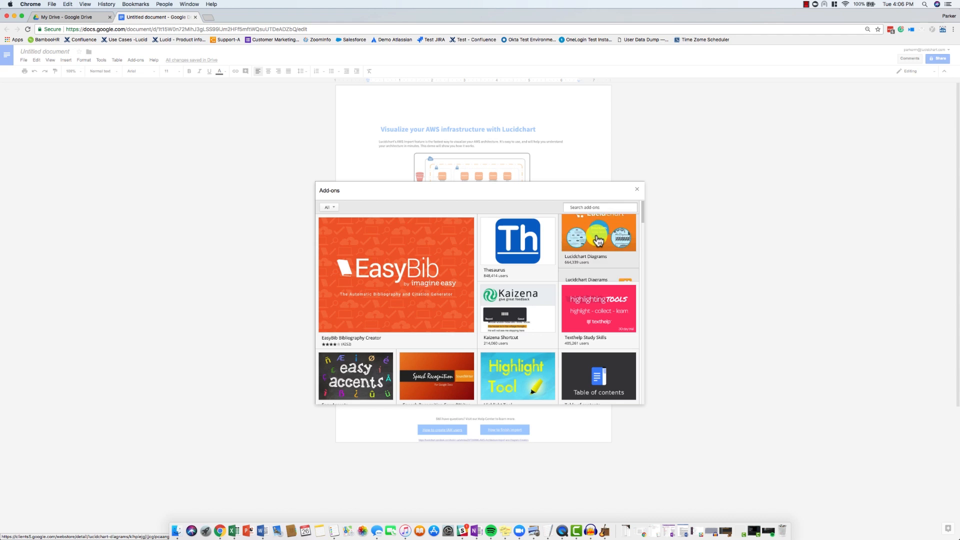
{"action": "left_click", "coordinate": [598, 234]}
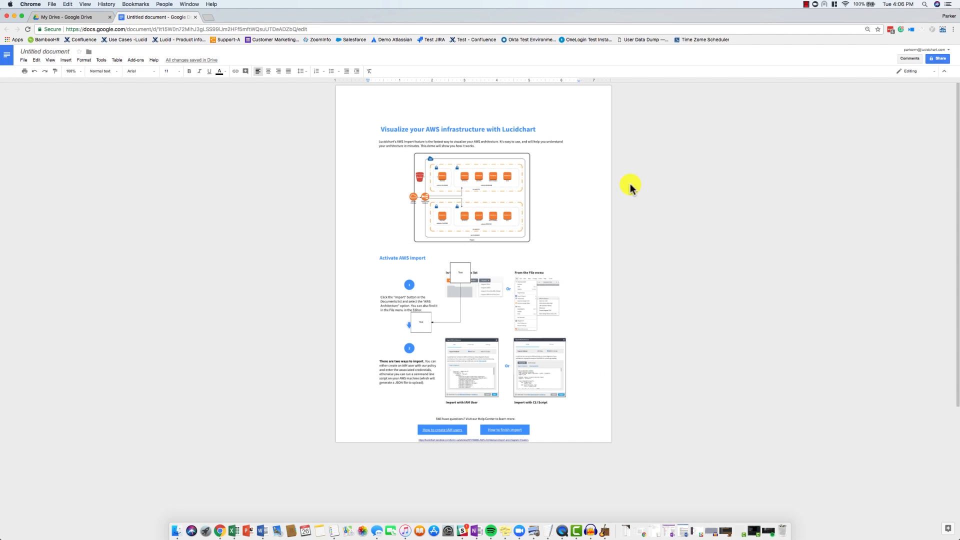
- Open the Lucidchart Diagrams sidebar and browse into the My Diagrams folder
{"action": "left_click", "coordinate": [136, 60]}
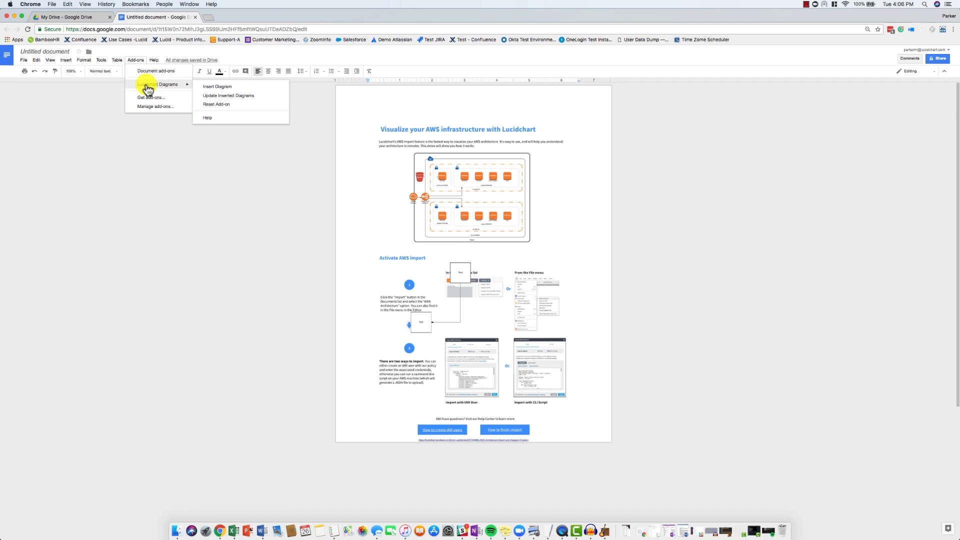
{"action": "mouse_move", "coordinate": [198, 94]}
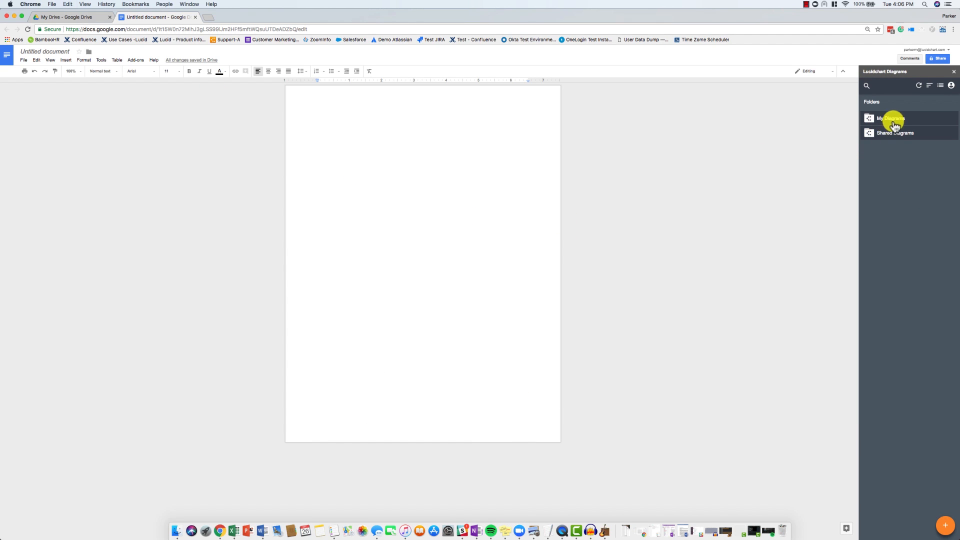
{"action": "left_click", "coordinate": [890, 118]}
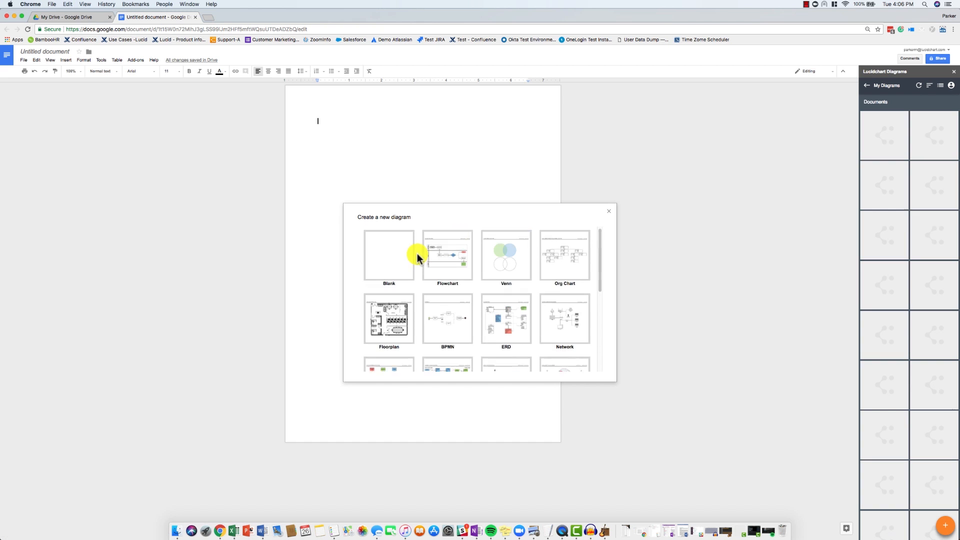
- Dismiss the template chooser, preview the 'A guide to AWS' diagram and insert it
{"action": "left_click", "coordinate": [608, 211]}
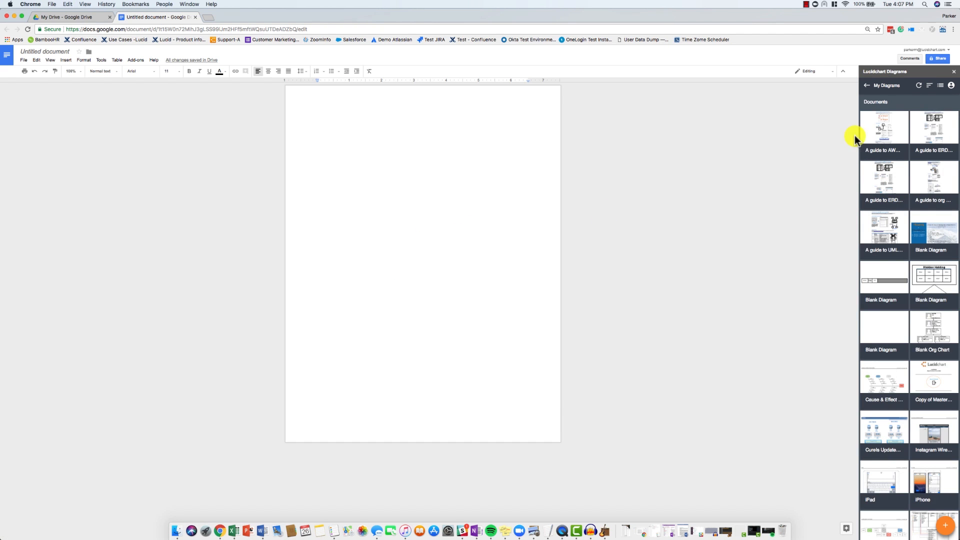
{"action": "left_click", "coordinate": [884, 128]}
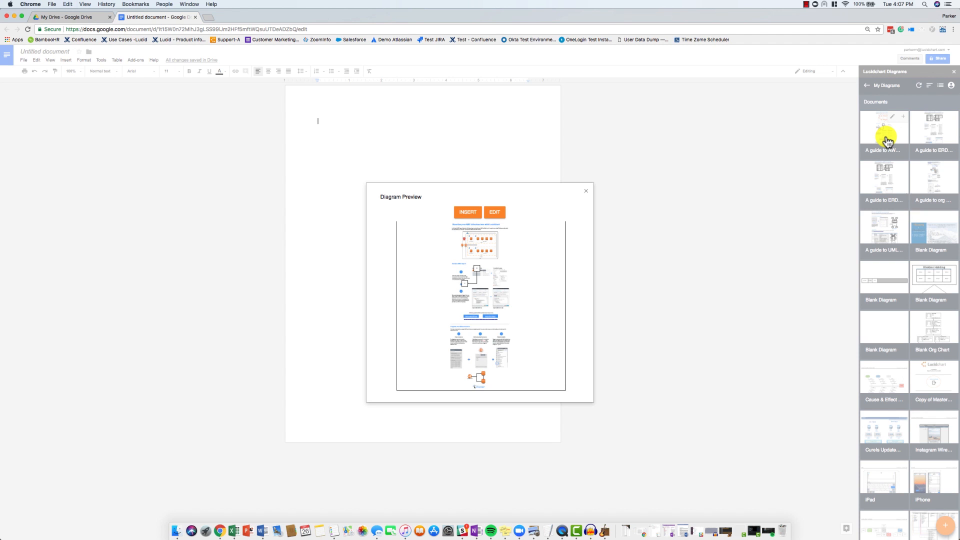
{"action": "mouse_move", "coordinate": [660, 168]}
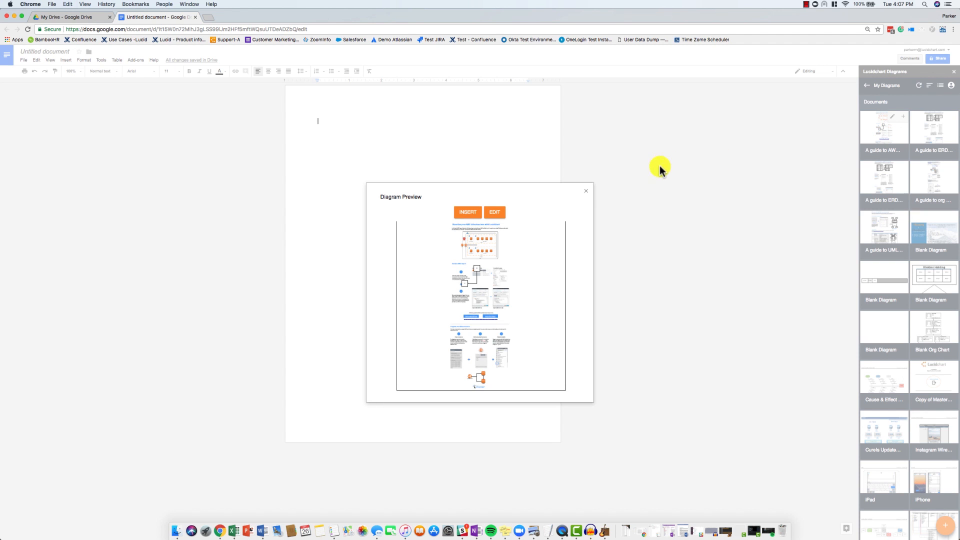
{"action": "mouse_move", "coordinate": [468, 212]}
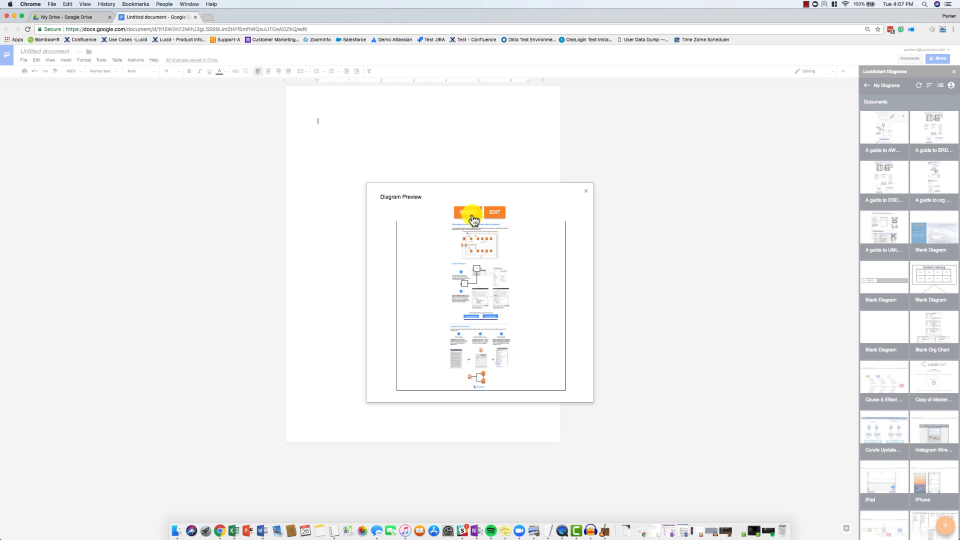
{"action": "left_click", "coordinate": [468, 212]}
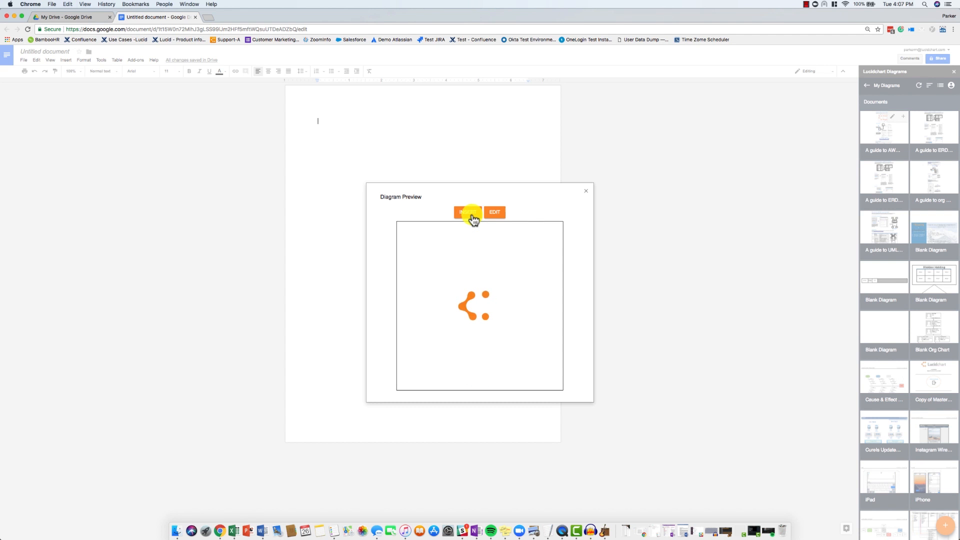
- Confirm the insert so the AWS infrastructure diagram appears on the page
{"action": "left_click", "coordinate": [468, 212]}
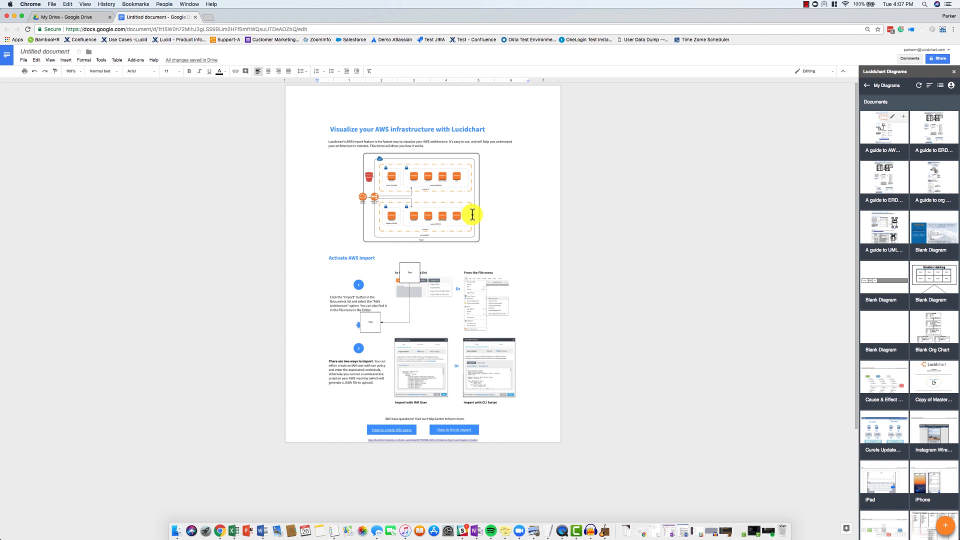
{"action": "mouse_move", "coordinate": [575, 235]}
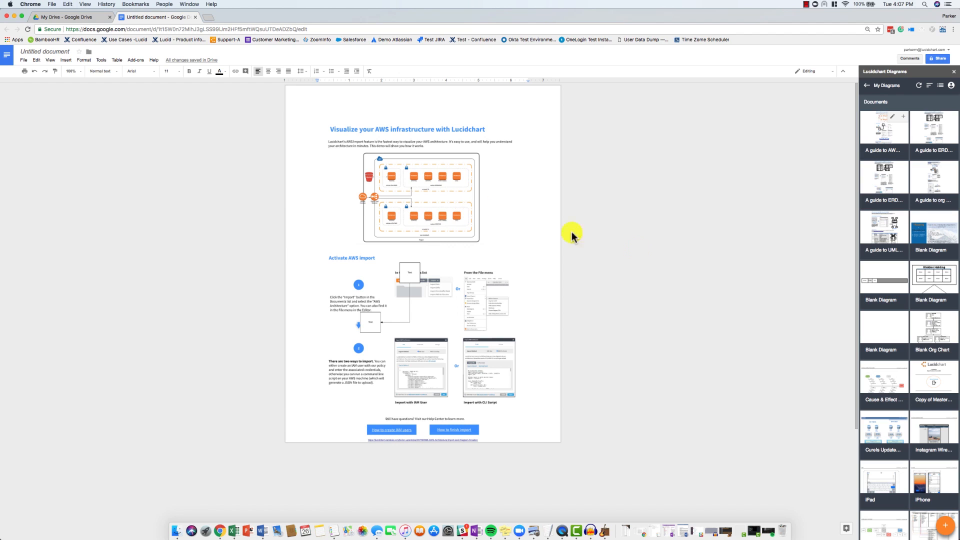
{"action": "mouse_move", "coordinate": [664, 257]}
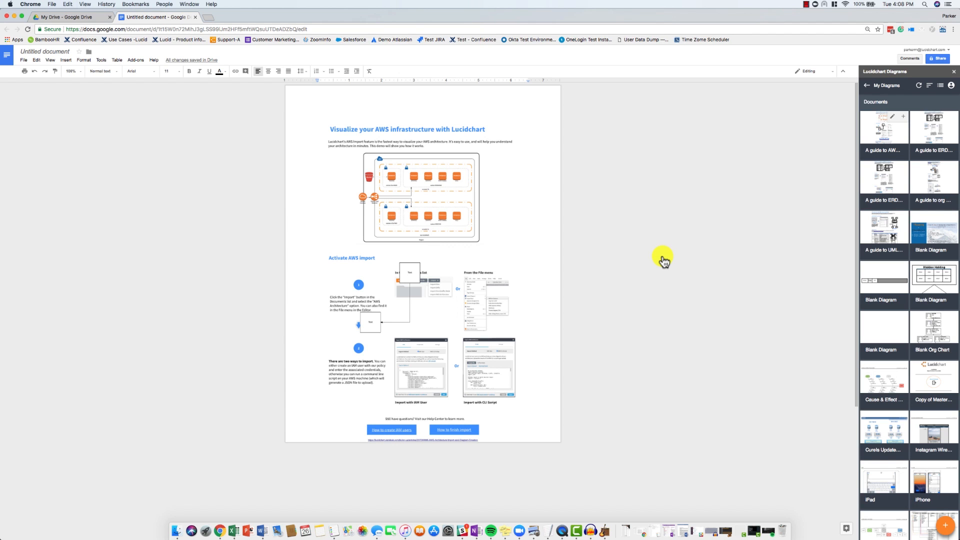
- Run Update Inserted Diagrams so the AWS diagram matches its latest Lucidchart version
{"action": "left_click", "coordinate": [134, 60]}
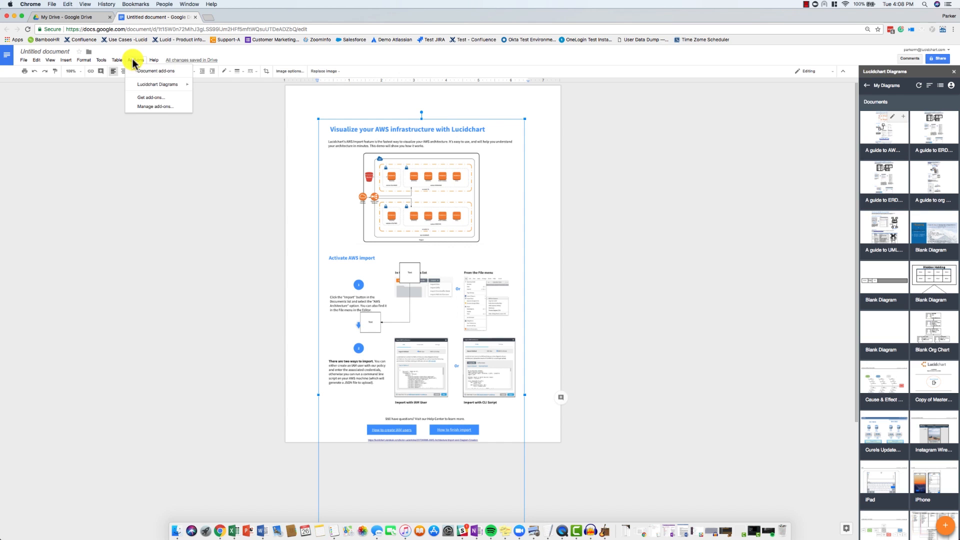
{"action": "left_click", "coordinate": [157, 84]}
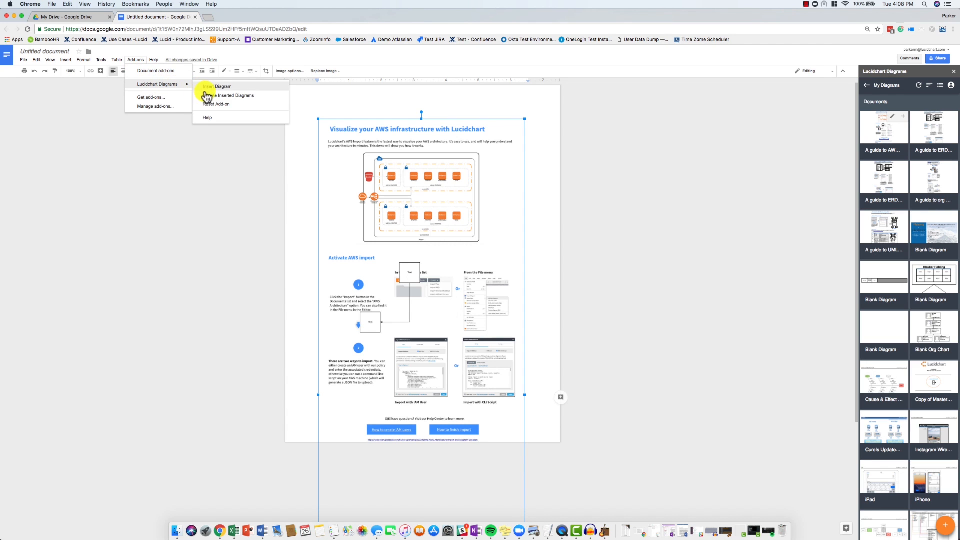
{"action": "left_click", "coordinate": [214, 99]}
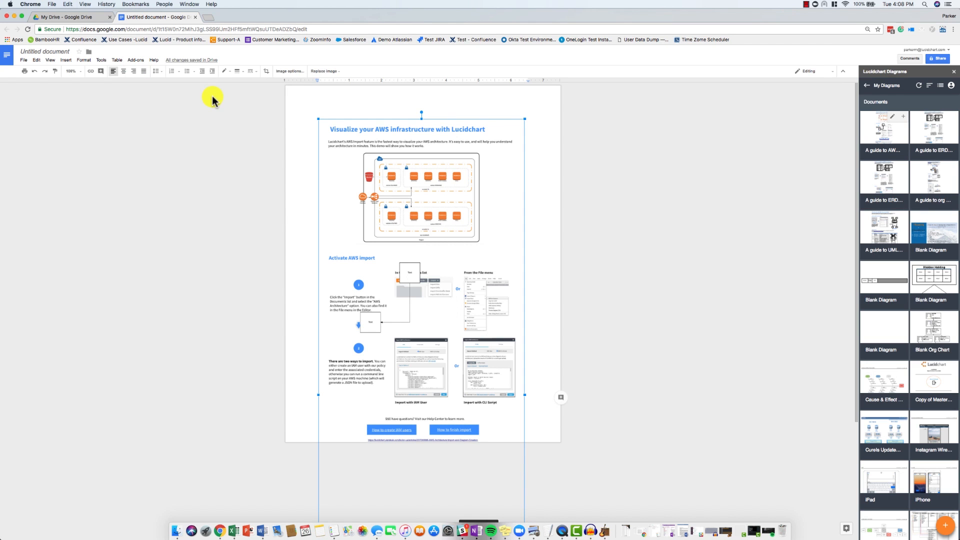